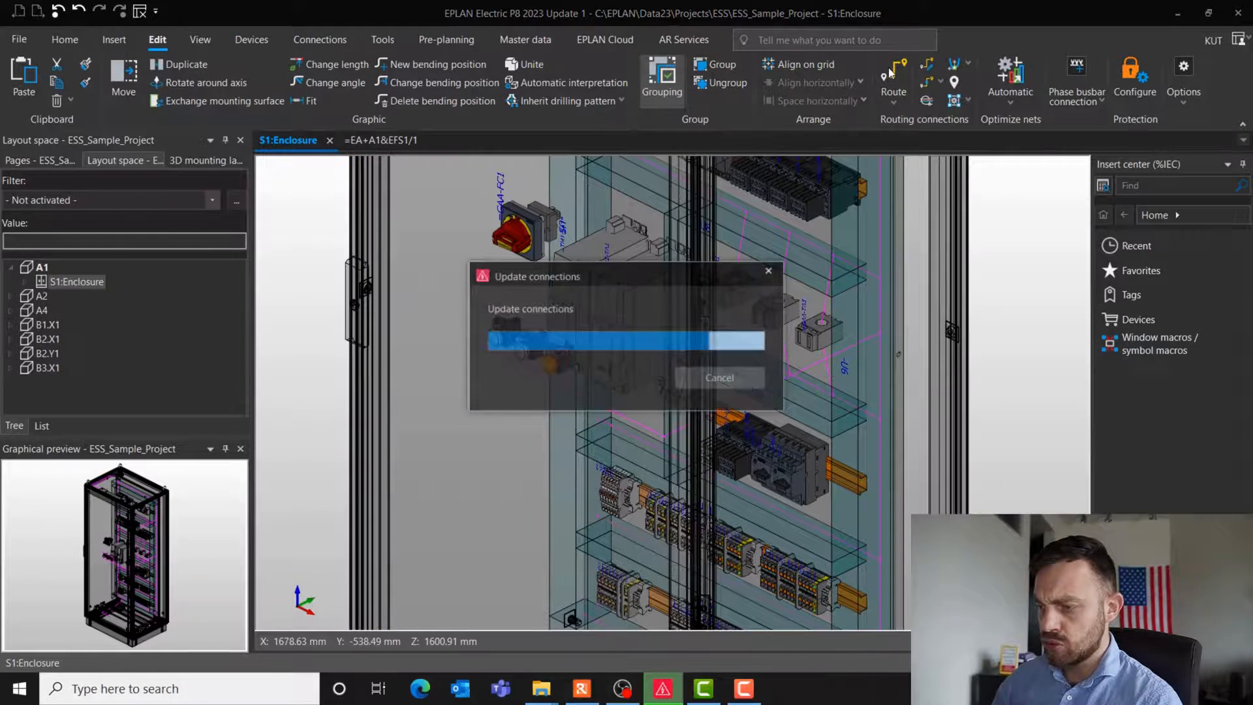
# - Run Route (layout space) so connections update and a straight path links the door buttons
pyautogui.click(893, 76)
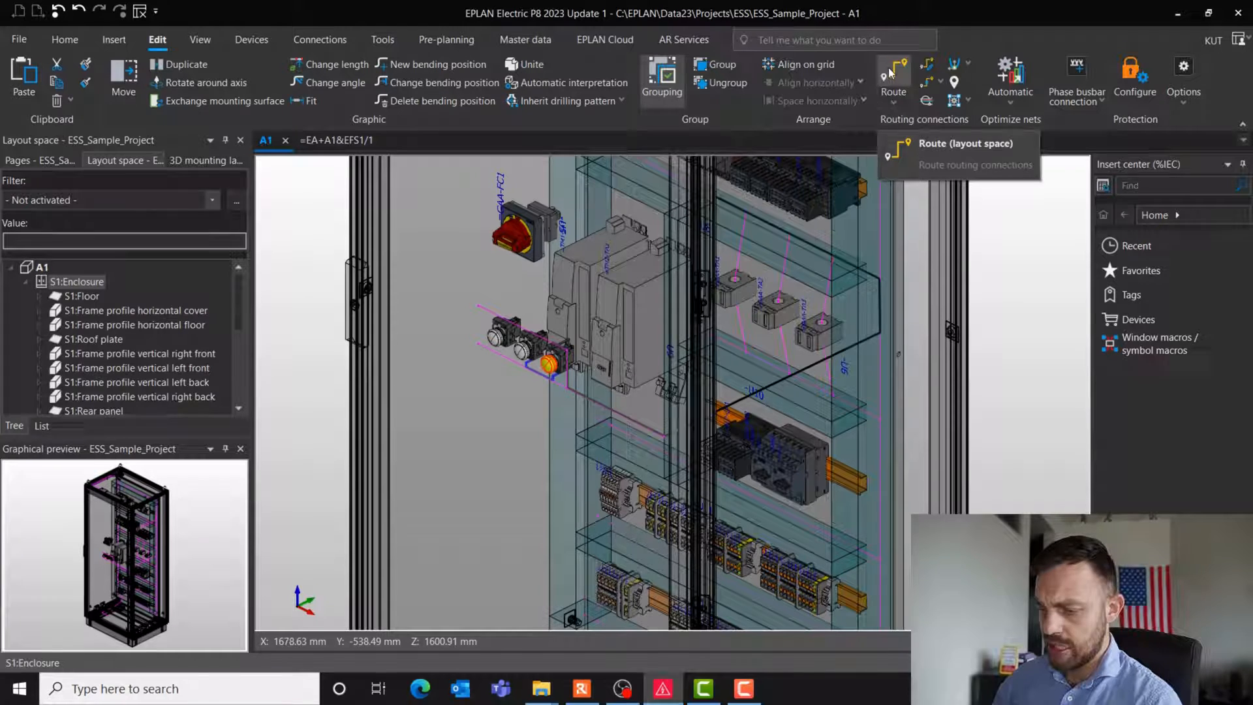
pyautogui.moveTo(882, 354)
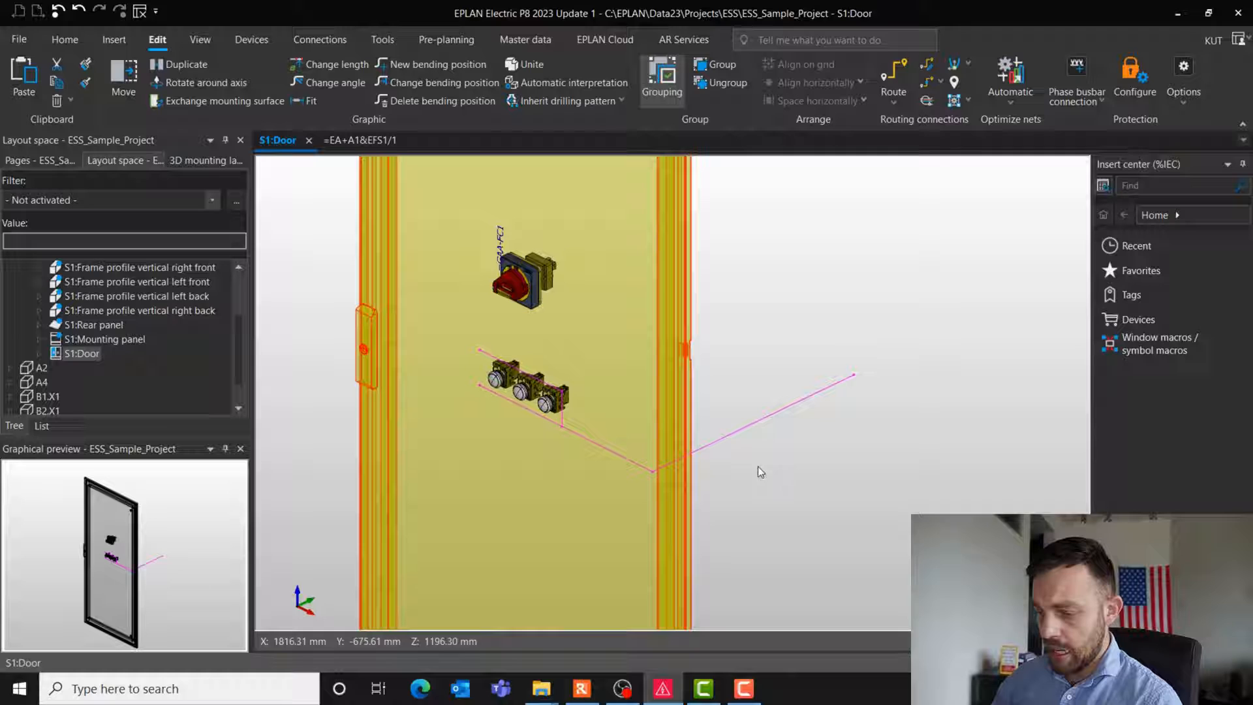
pyautogui.moveTo(759, 430)
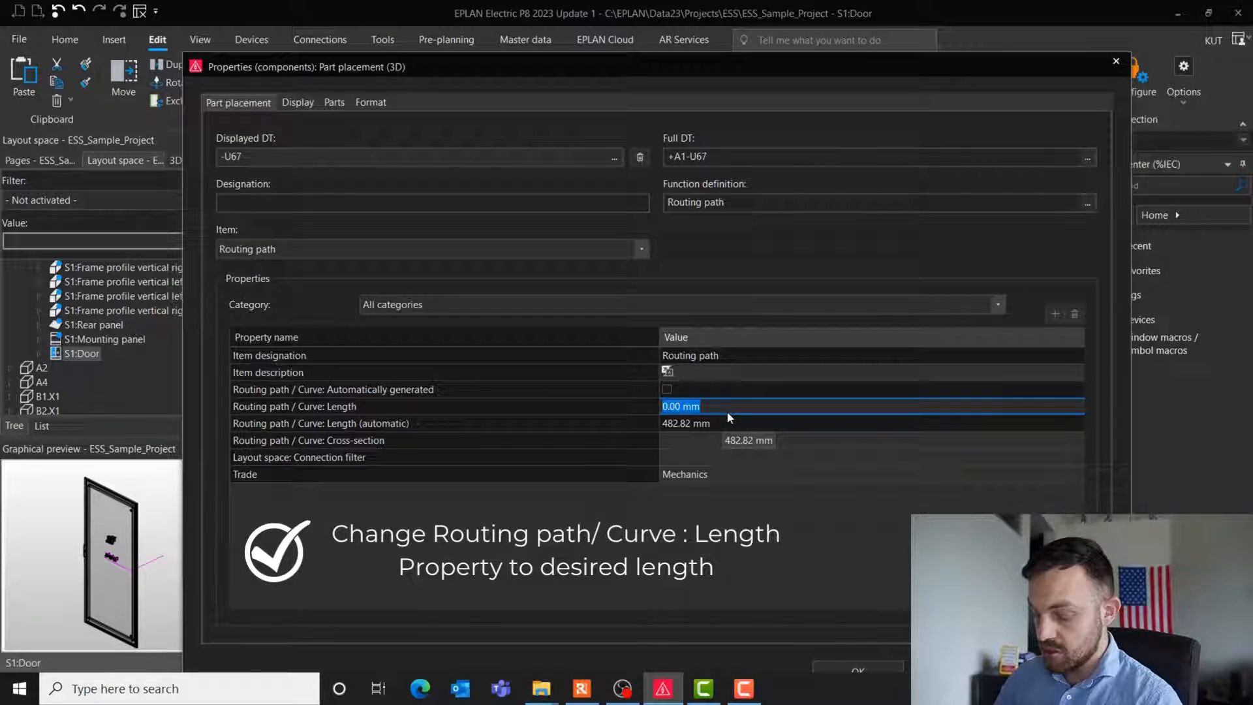
# - Enter a manual length of 510 mm for routing path +A1-U67 and close its properties
pyautogui.write('5')
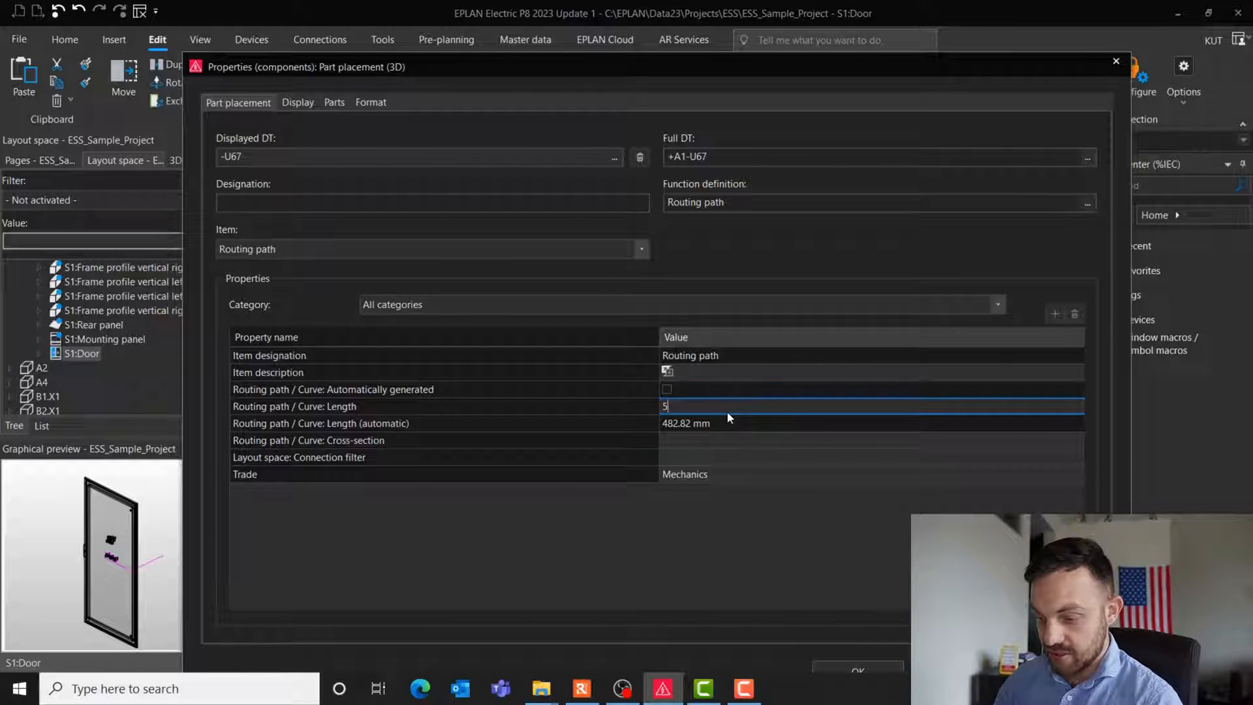
pyautogui.write('10.00 mm')
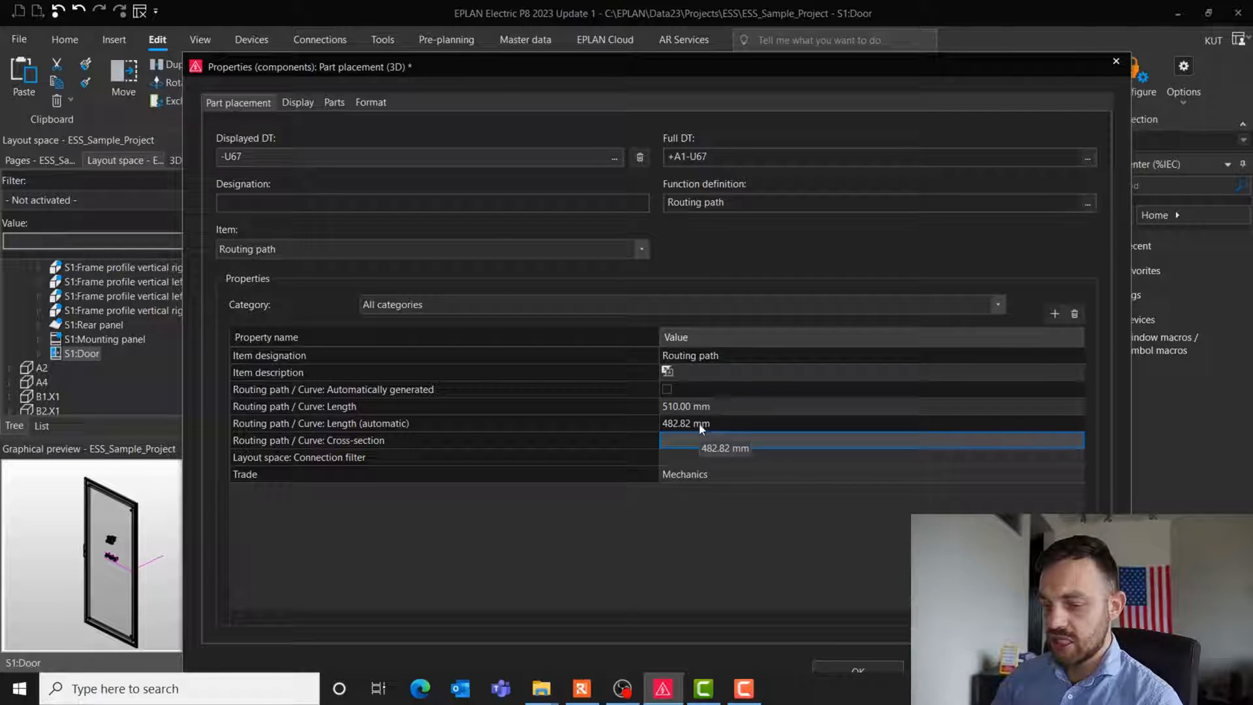
pyautogui.click(871, 422)
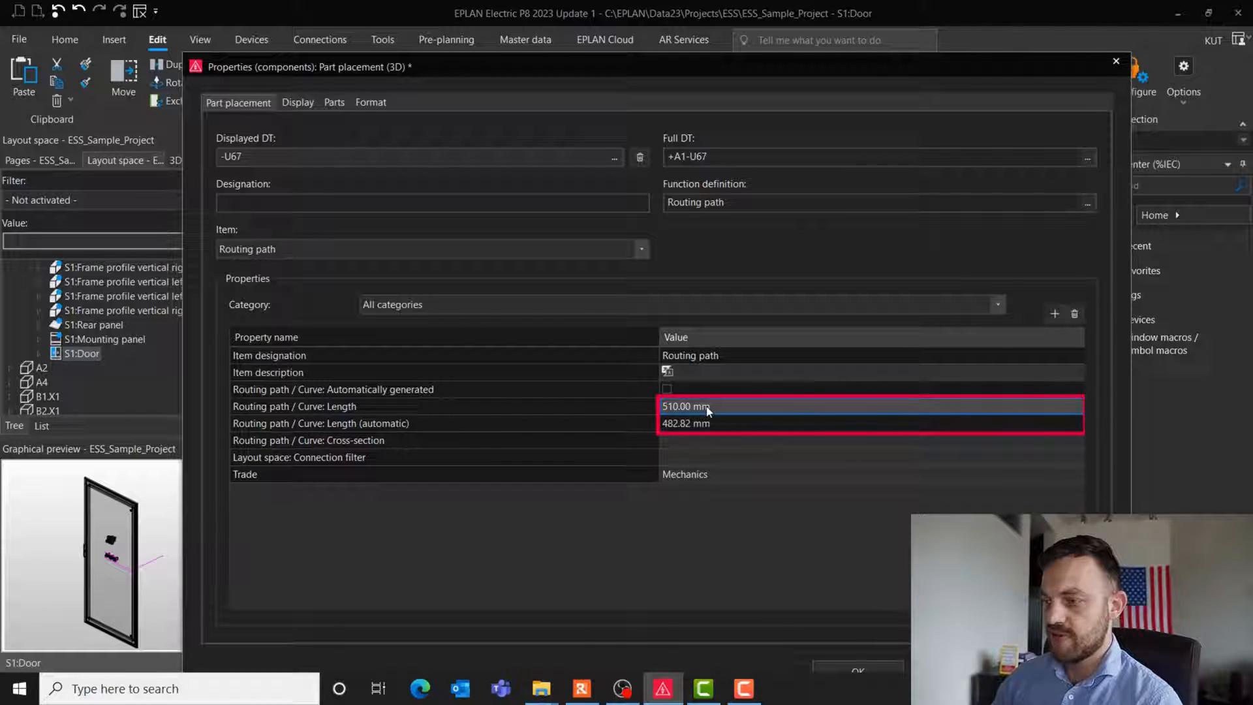
pyautogui.click(708, 406)
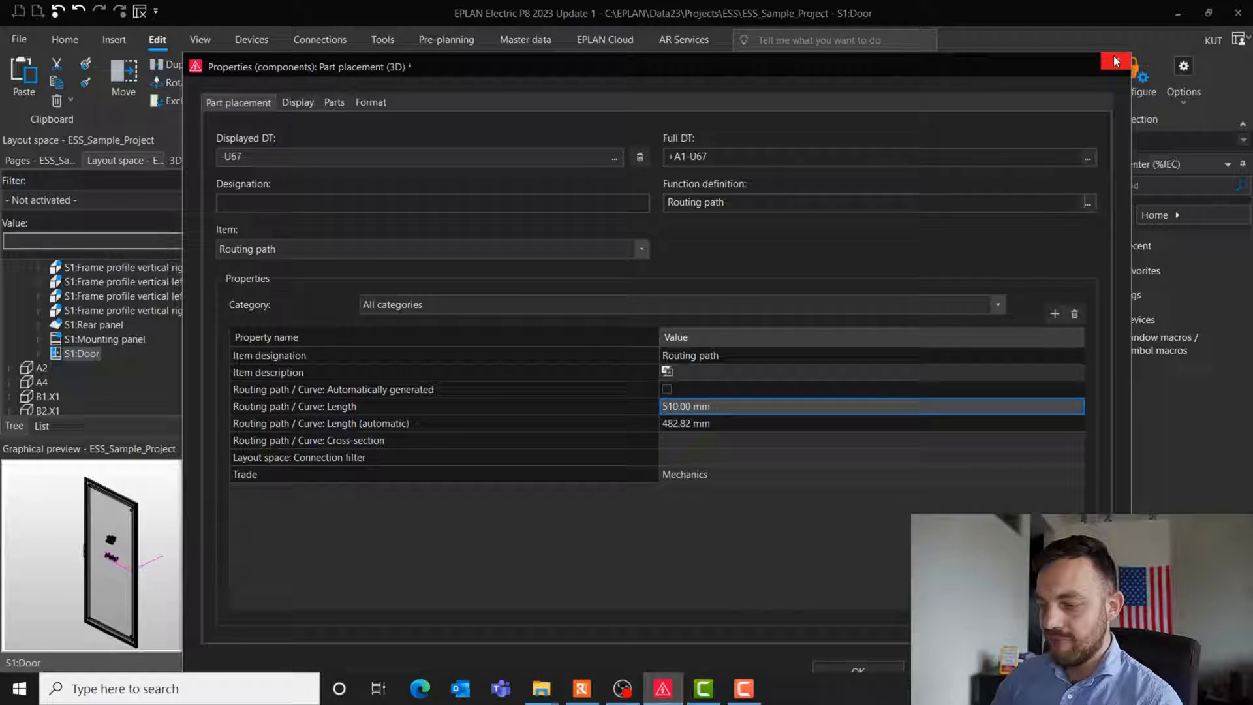
pyautogui.click(1115, 61)
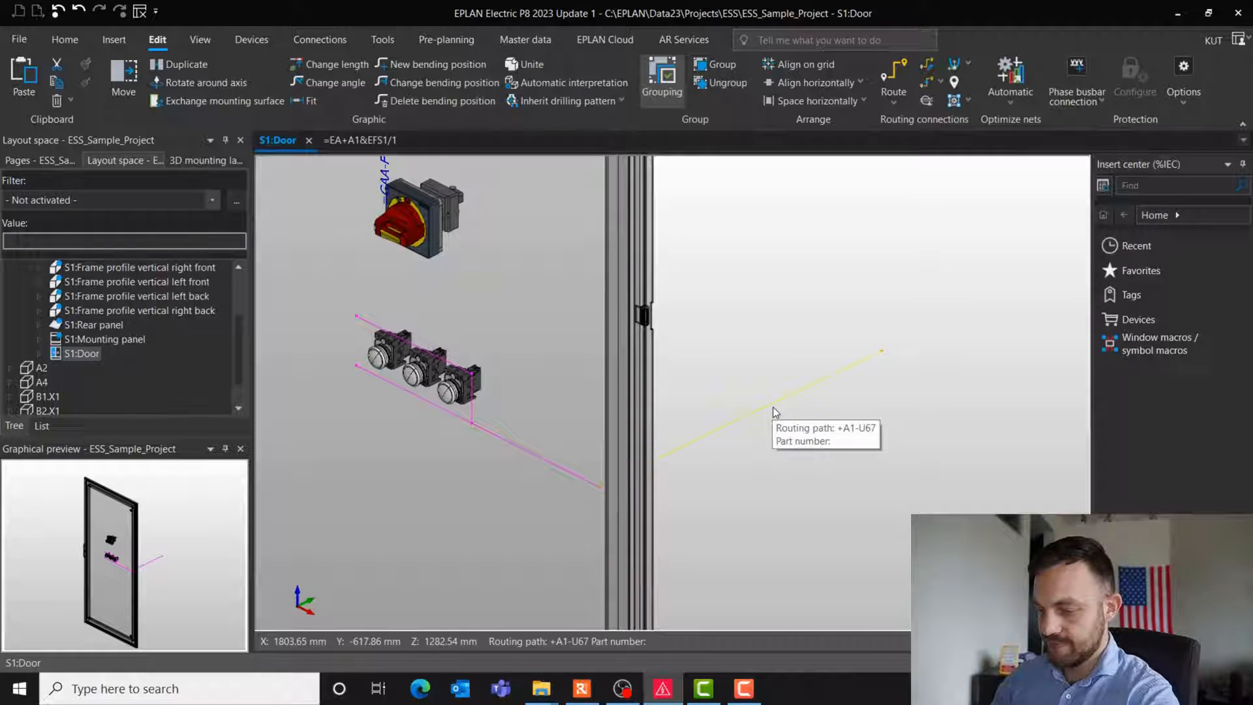
# - Delete the straight routing path and switch to the front 3D viewpoint of the door
pyautogui.click(772, 407)
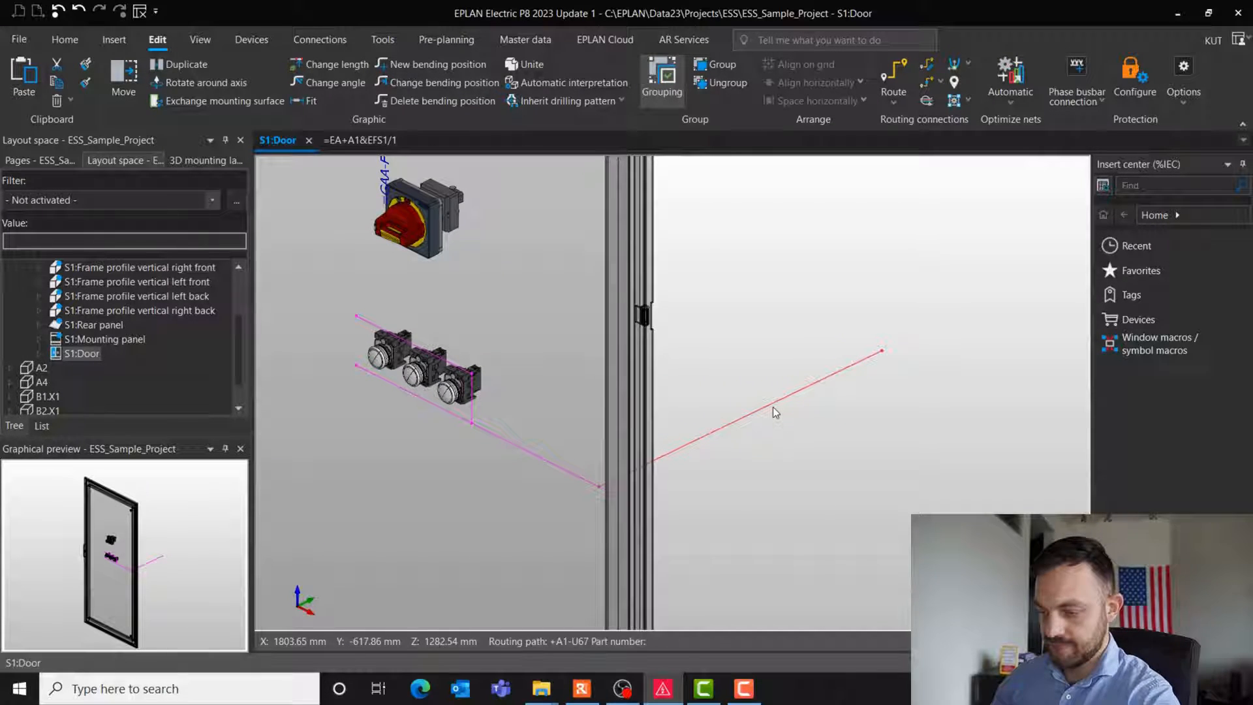
pyautogui.click(45, 353)
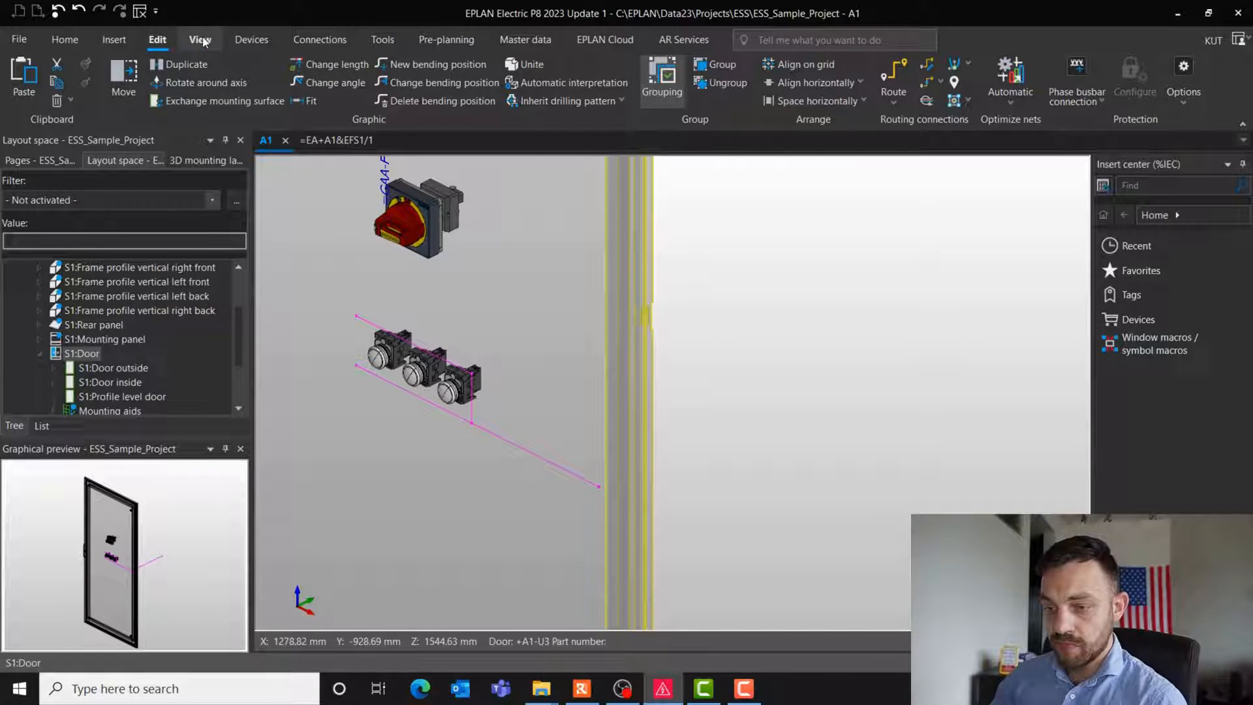
pyautogui.click(200, 40)
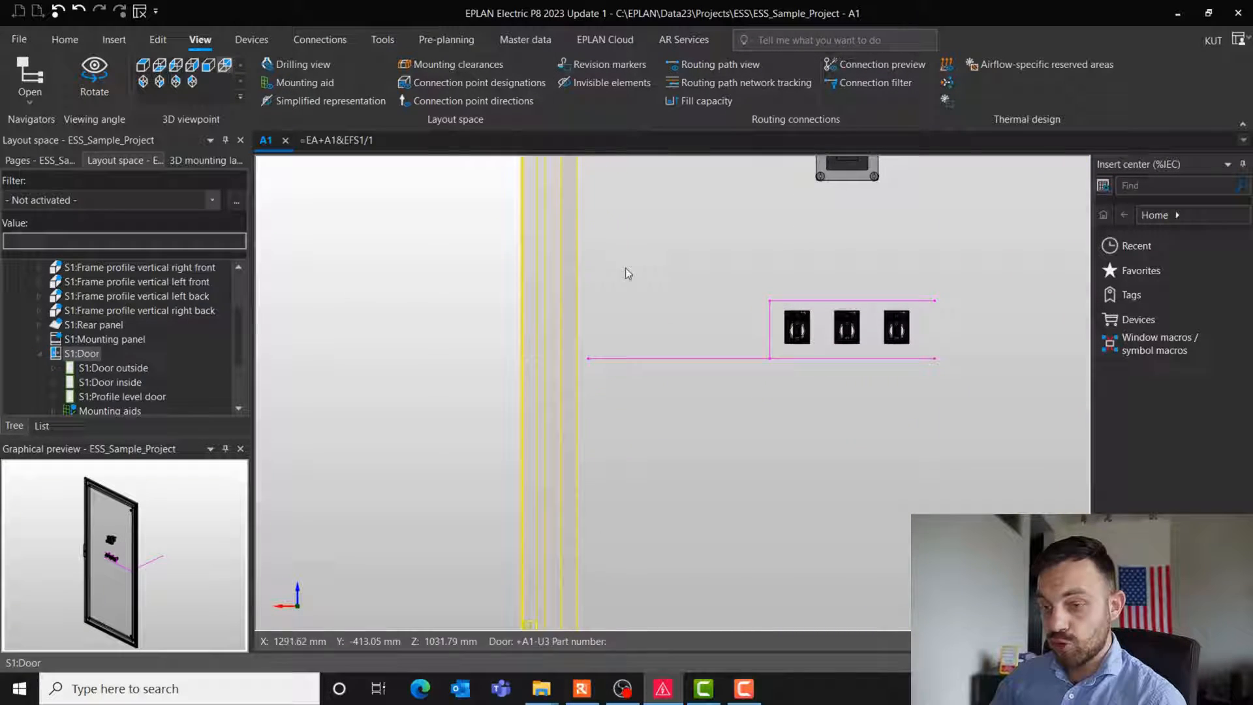
# - Begin a bent curve from the door's push buttons and show the mounting panel in 3D
pyautogui.click(114, 39)
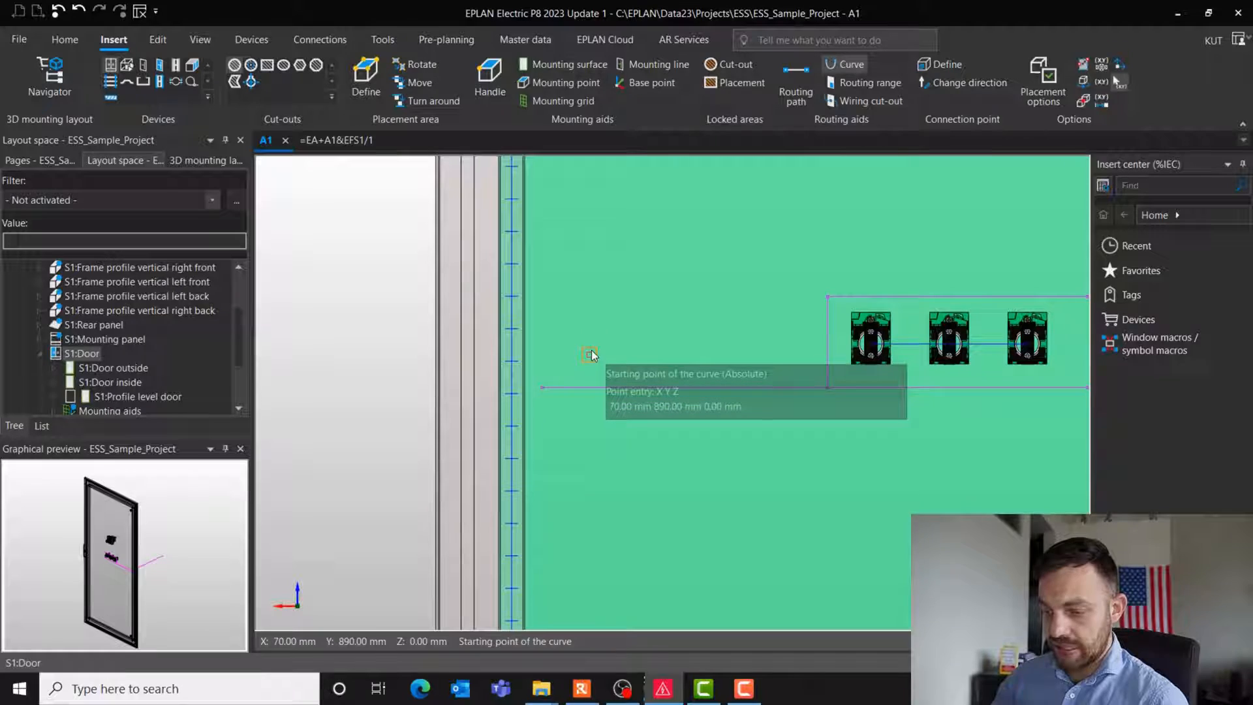
pyautogui.moveTo(562, 371)
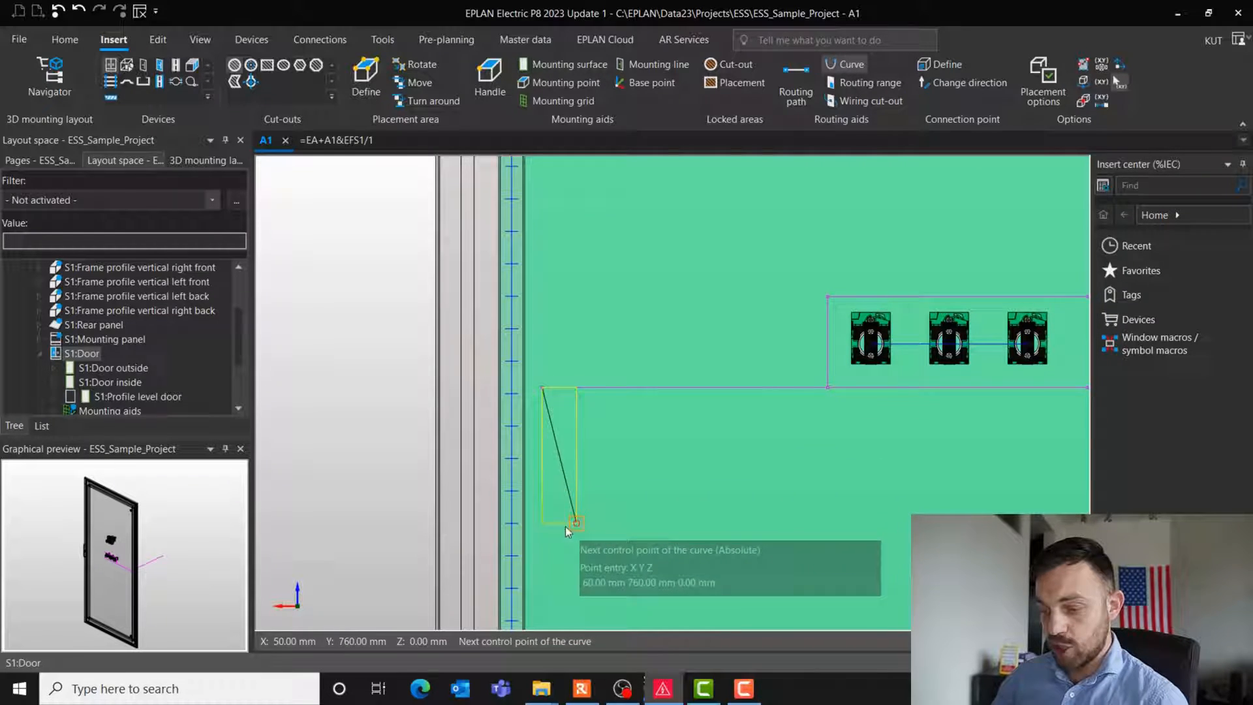
pyautogui.moveTo(562, 537)
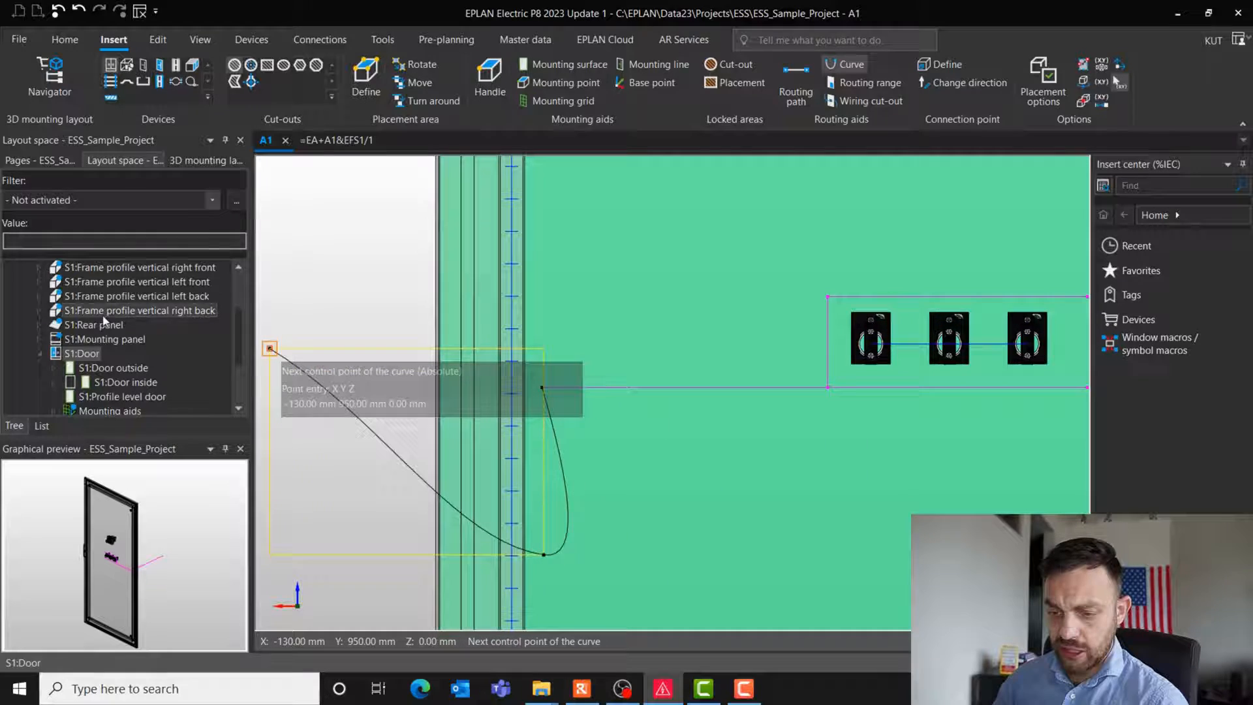
pyautogui.rightClick(104, 338)
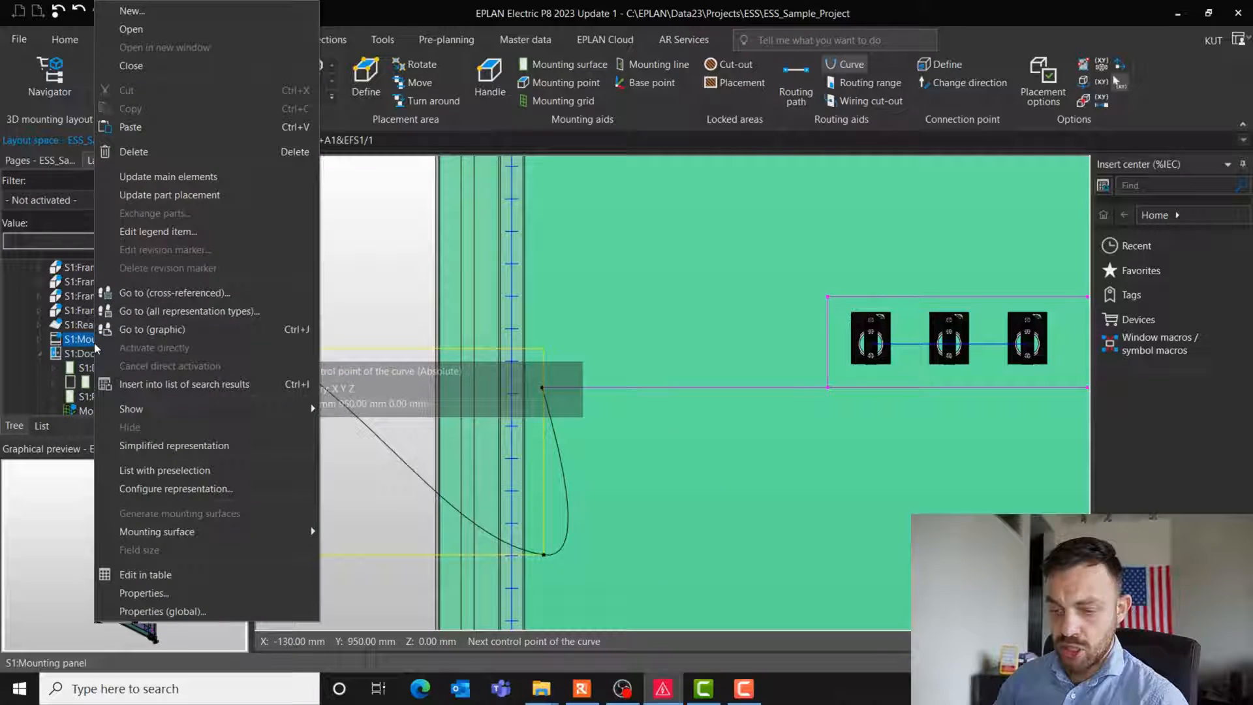
pyautogui.moveTo(131, 409)
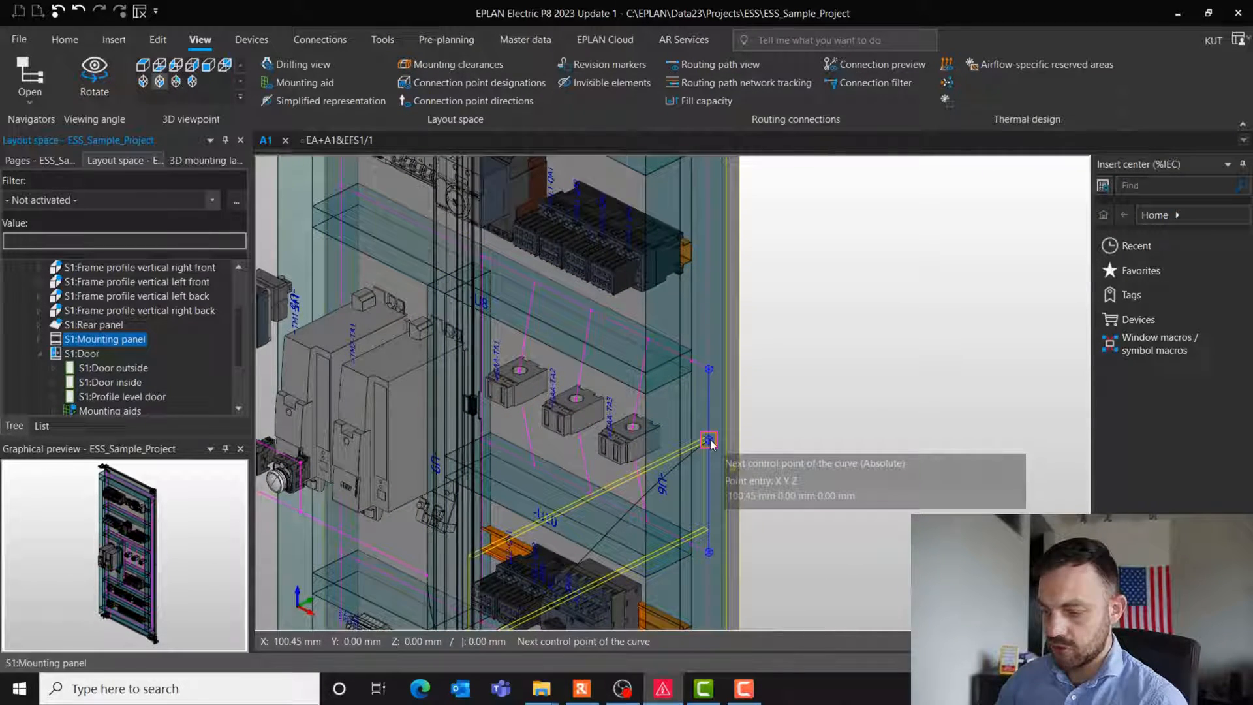
# - Place the curve's end point on the mounting panel, giving an automatic length of 595.59 mm
pyautogui.click(837, 378)
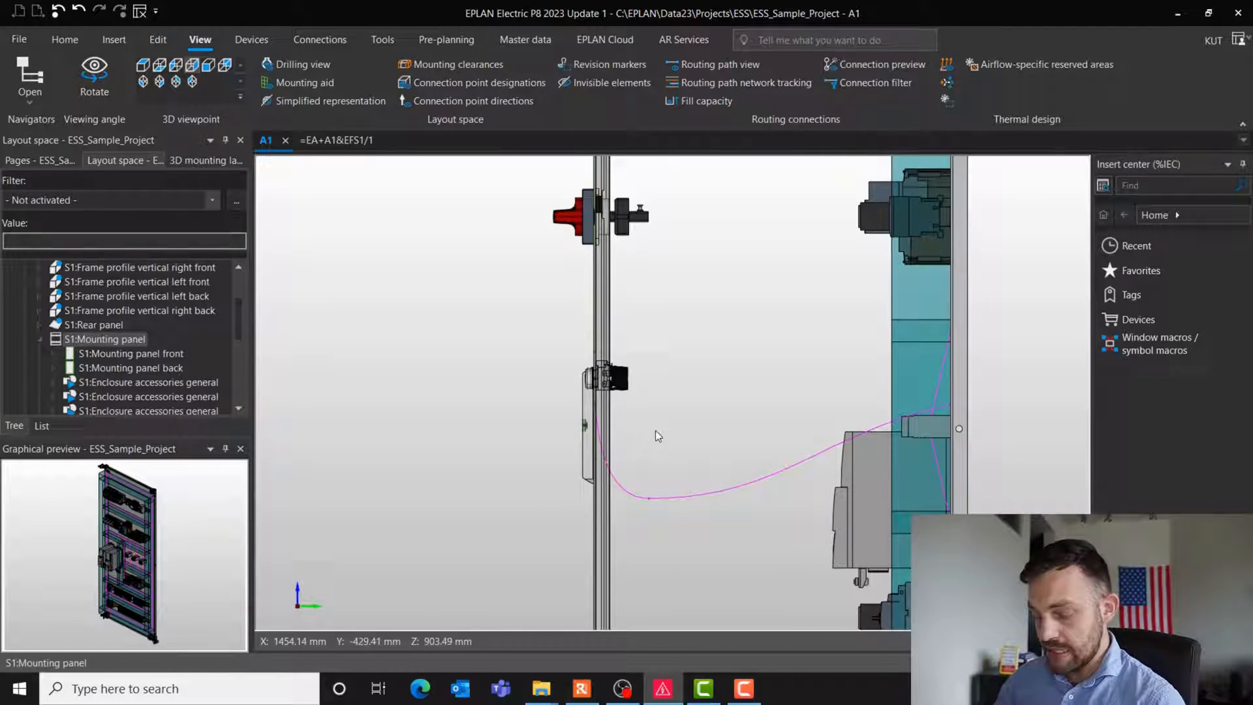
pyautogui.moveTo(657, 435); pyautogui.dragTo(683, 398)
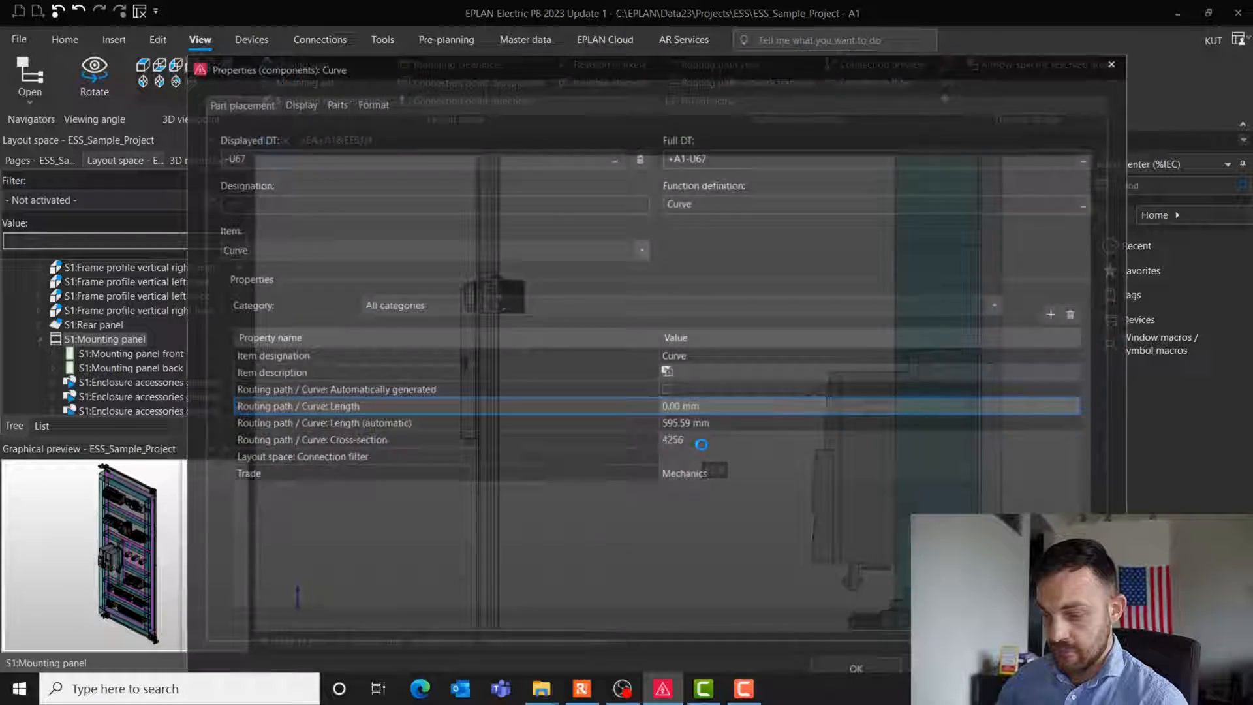
pyautogui.click(766, 423)
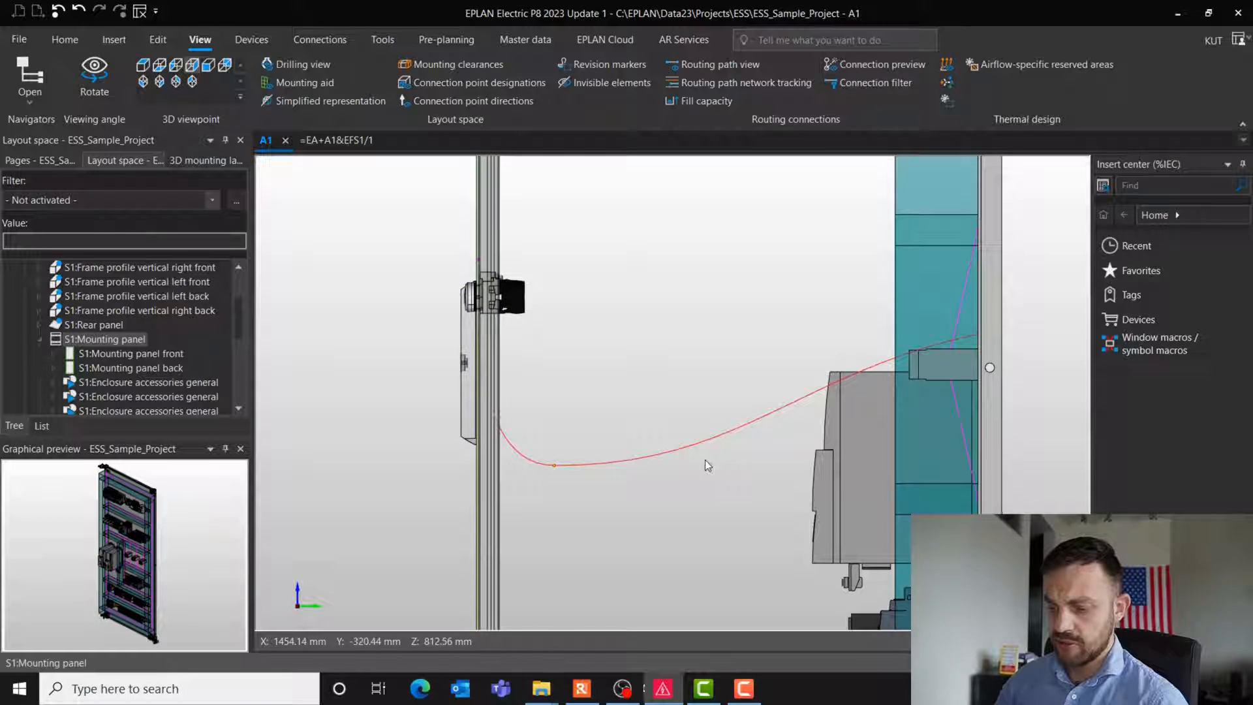
pyautogui.moveTo(567, 465)
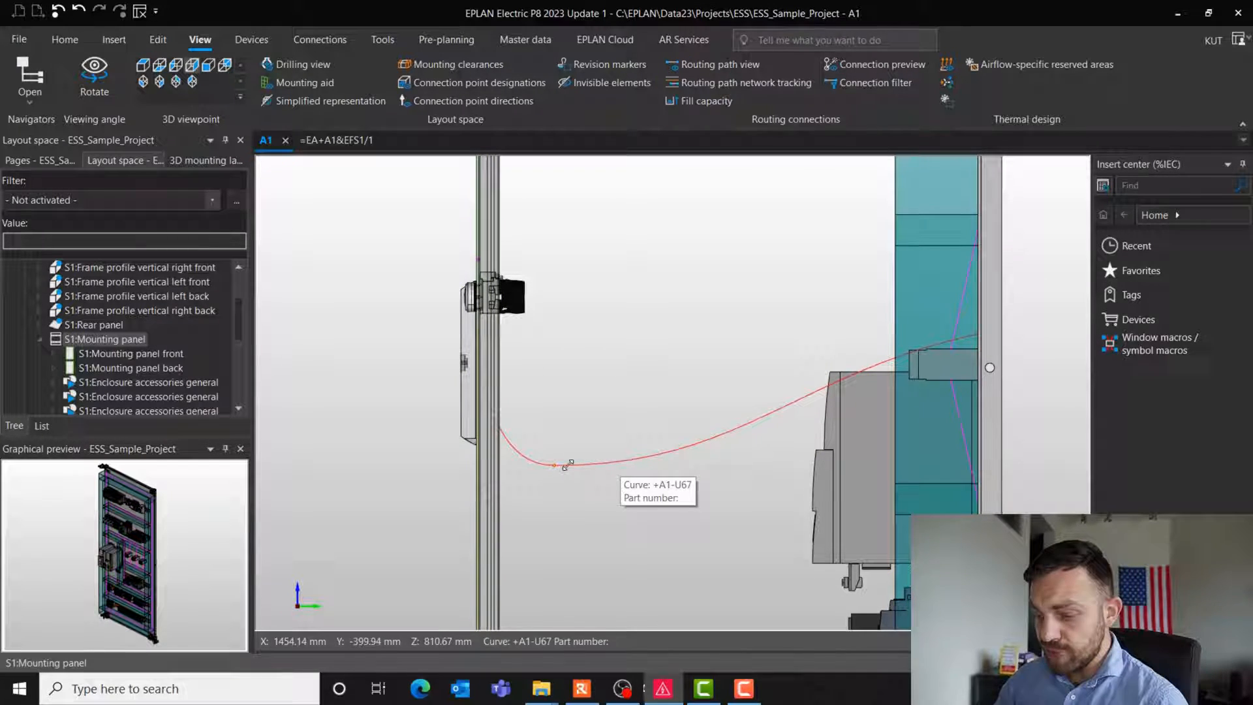
pyautogui.moveTo(791, 402)
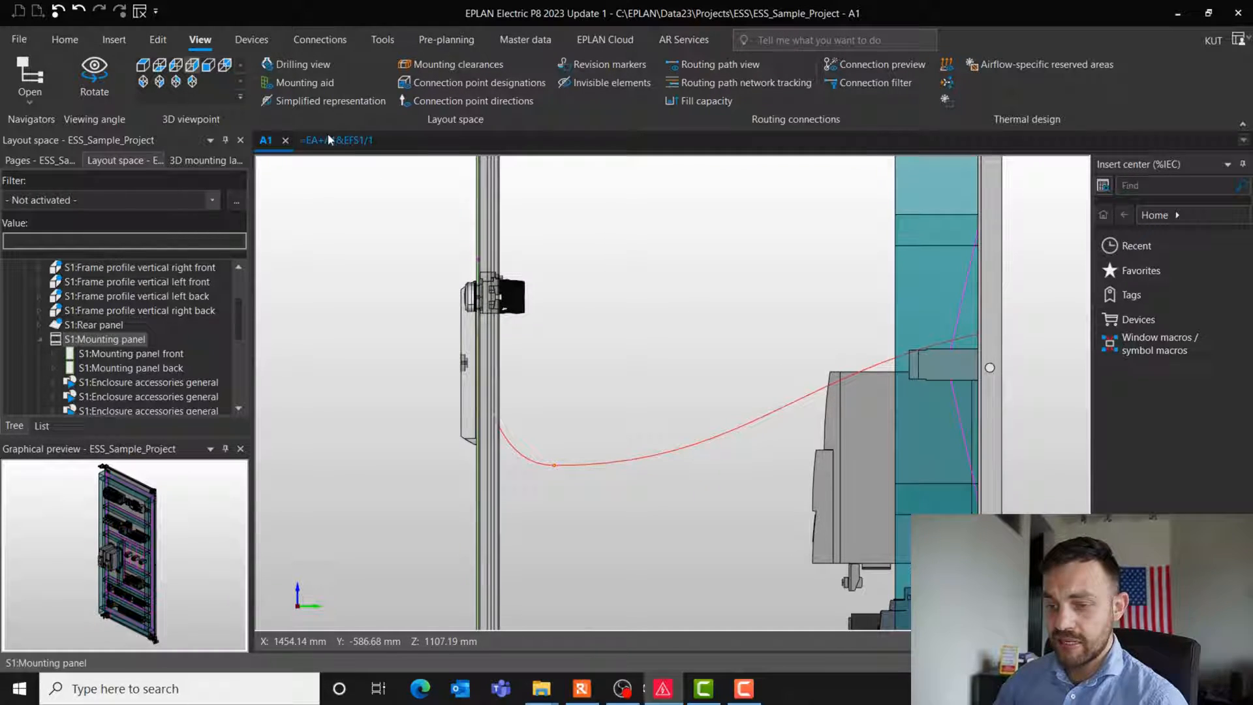
# - Move a curve control point with Change bending position, shortening it to 543.67 mm
pyautogui.click(158, 39)
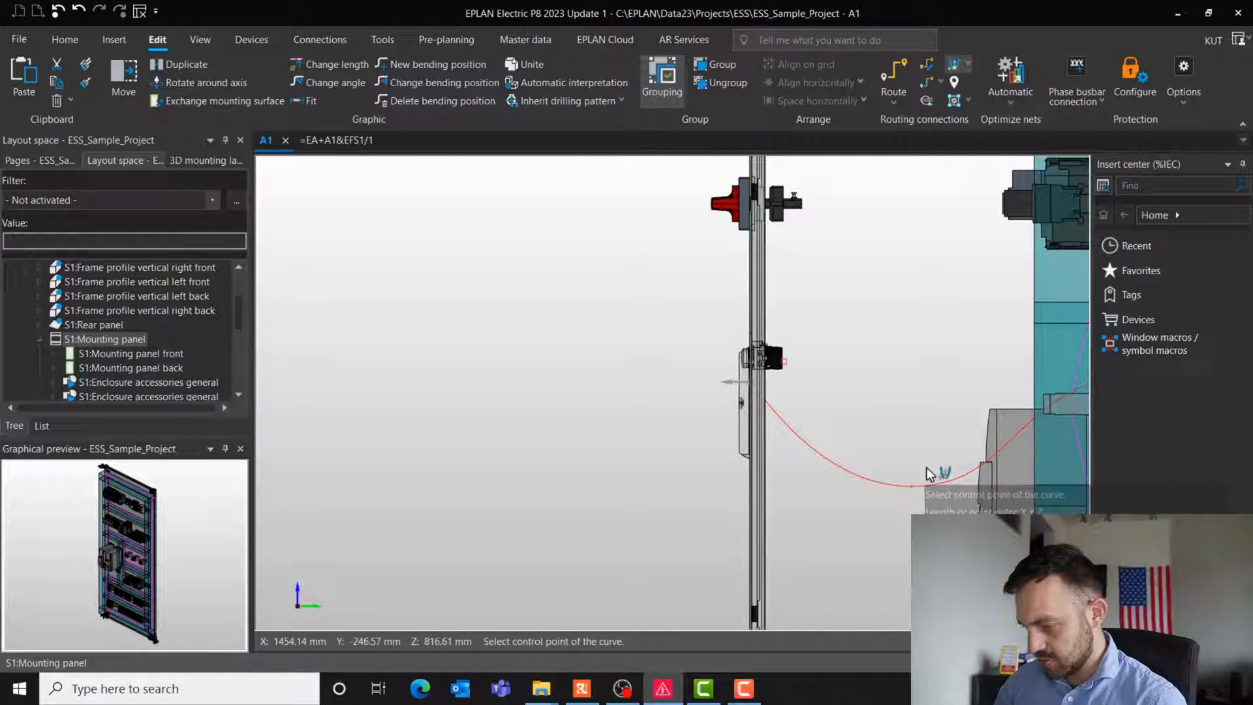
pyautogui.click(911, 457)
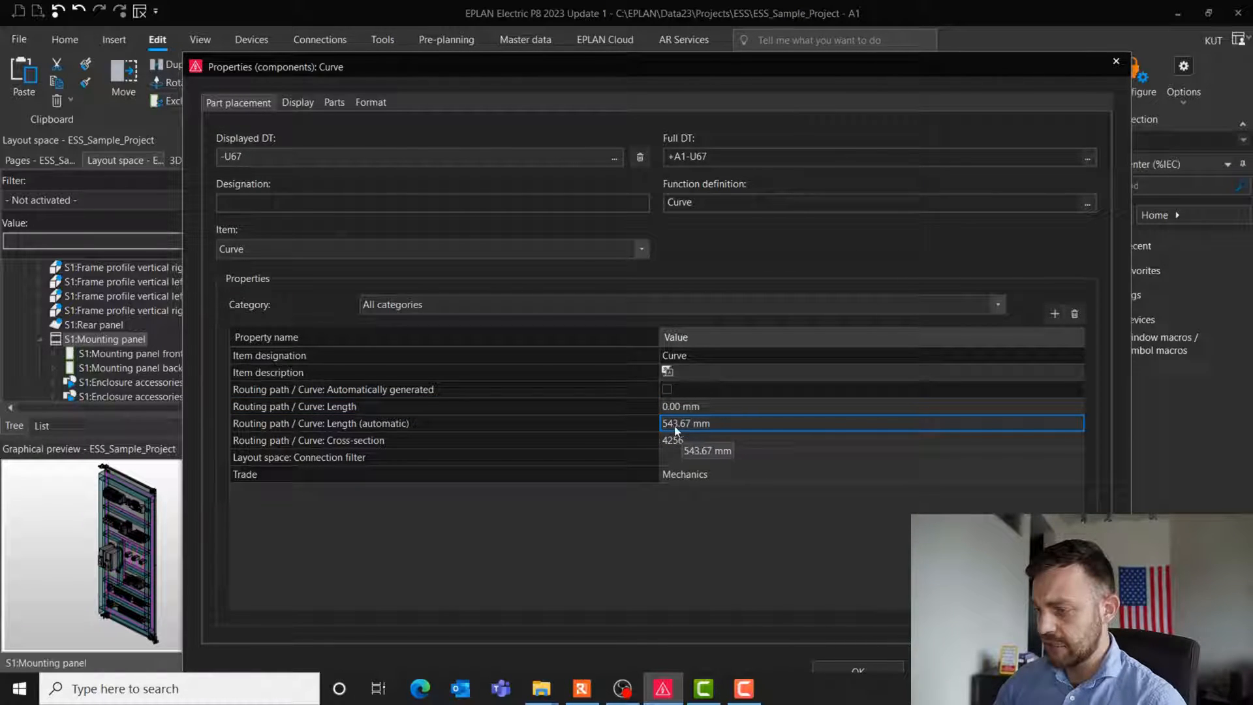
pyautogui.moveTo(1116, 61)
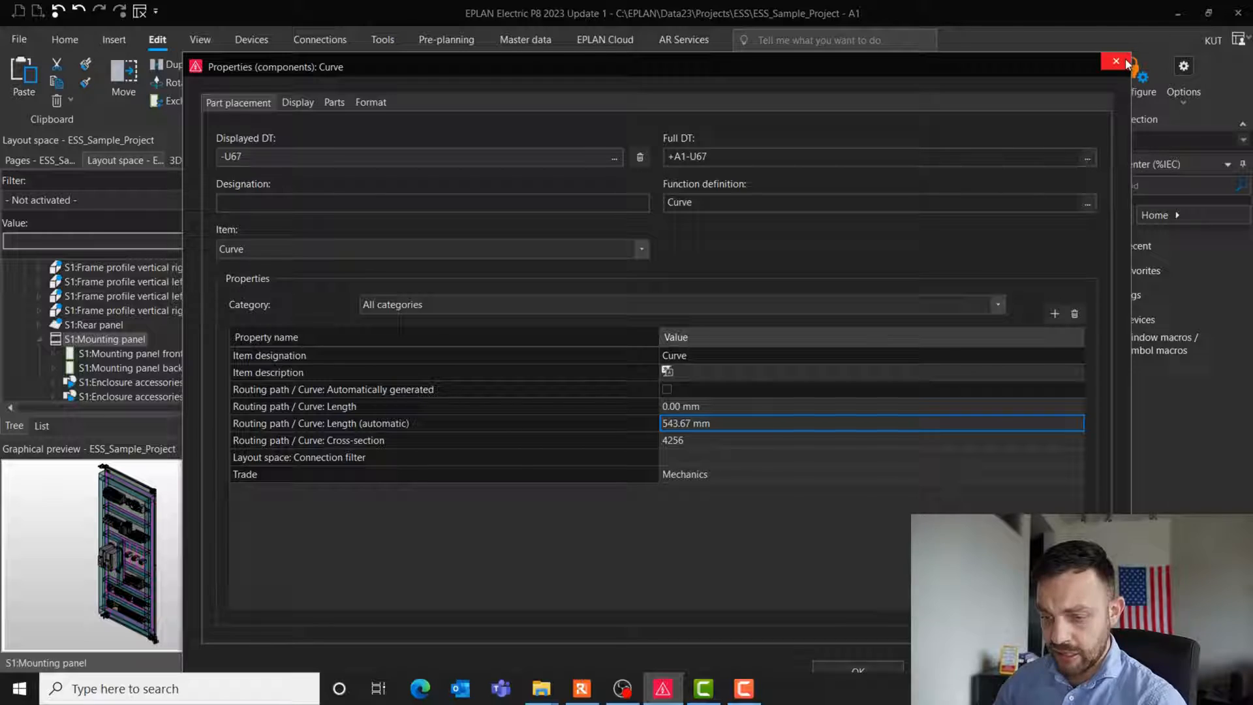
pyautogui.click(1116, 62)
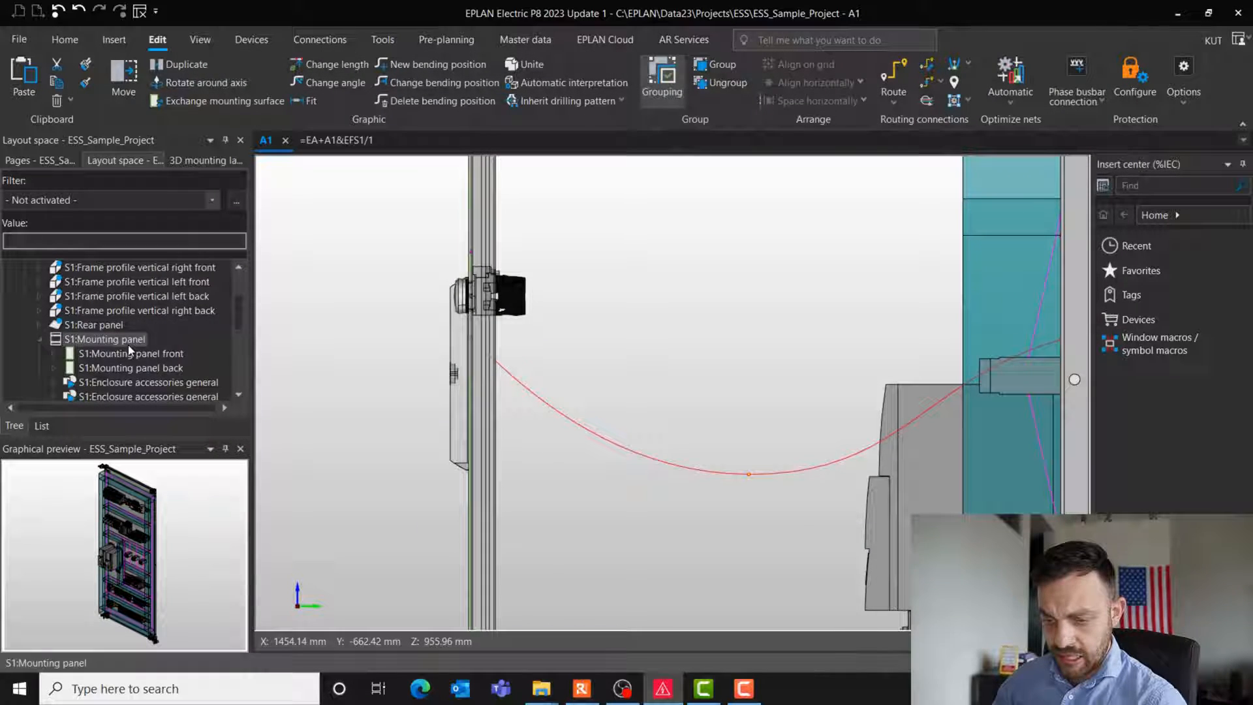